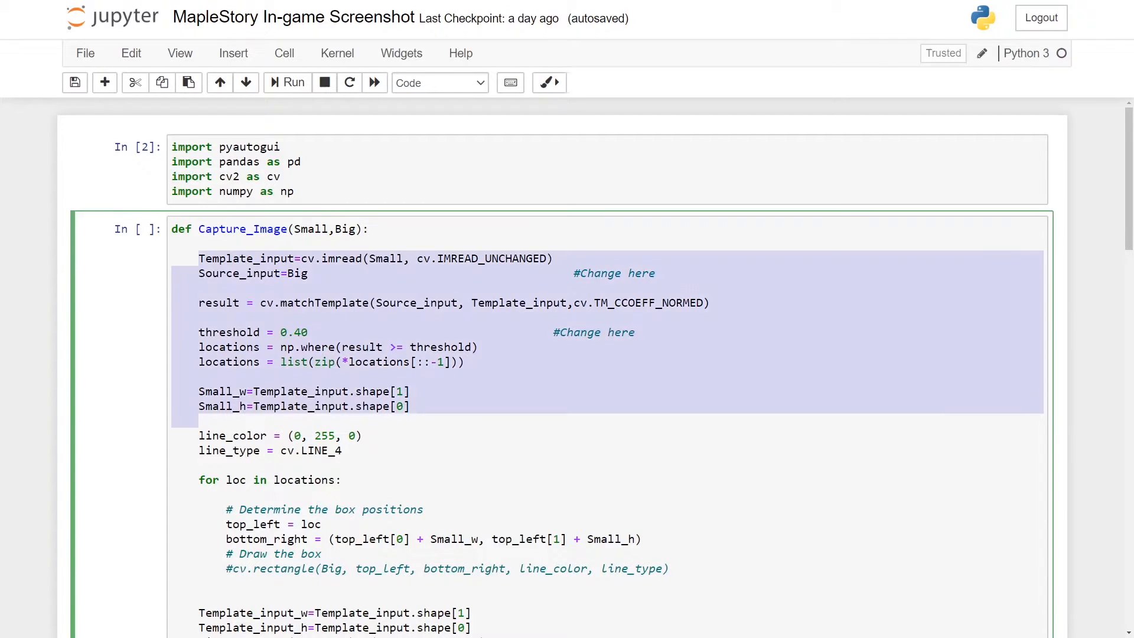
scroll(down, 3)
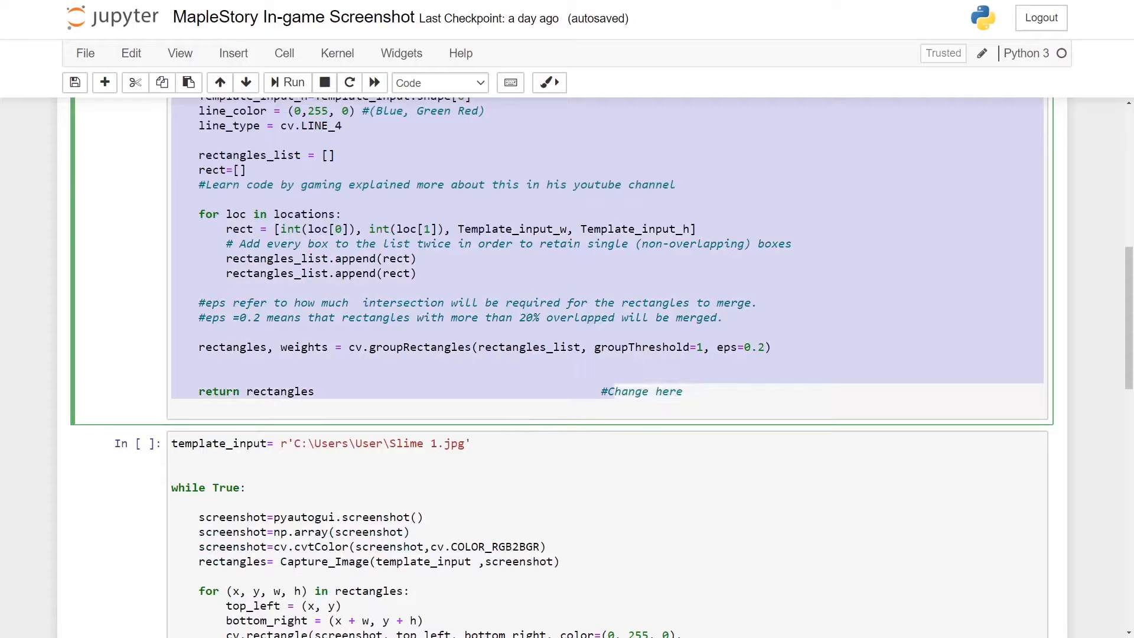
scroll(up, 3)
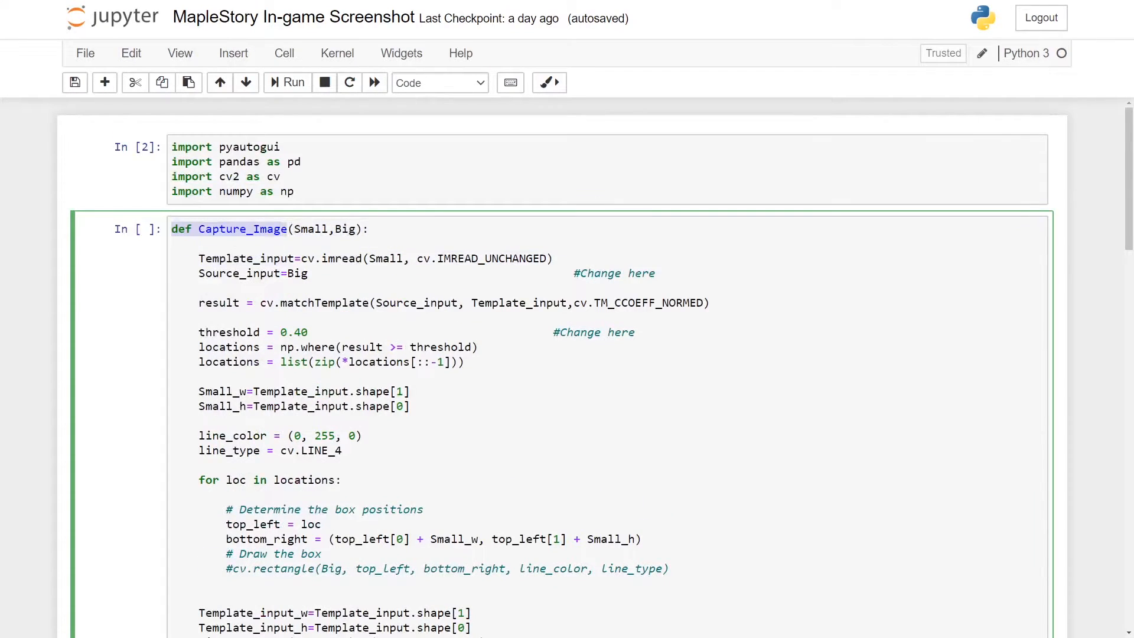
double_click(310, 228)
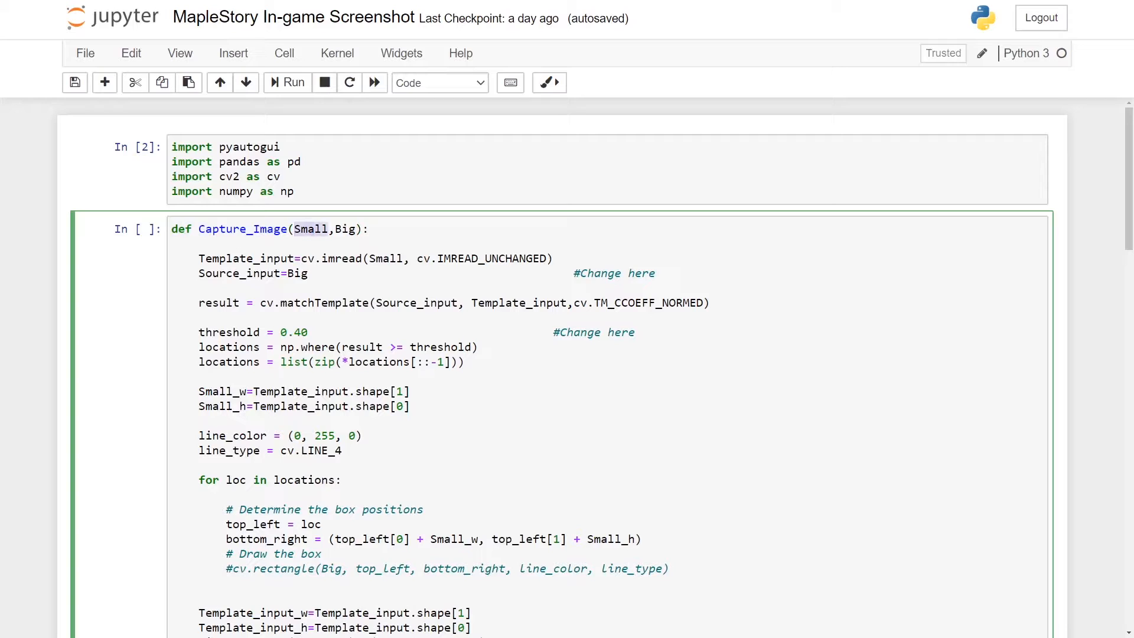
click(286, 228)
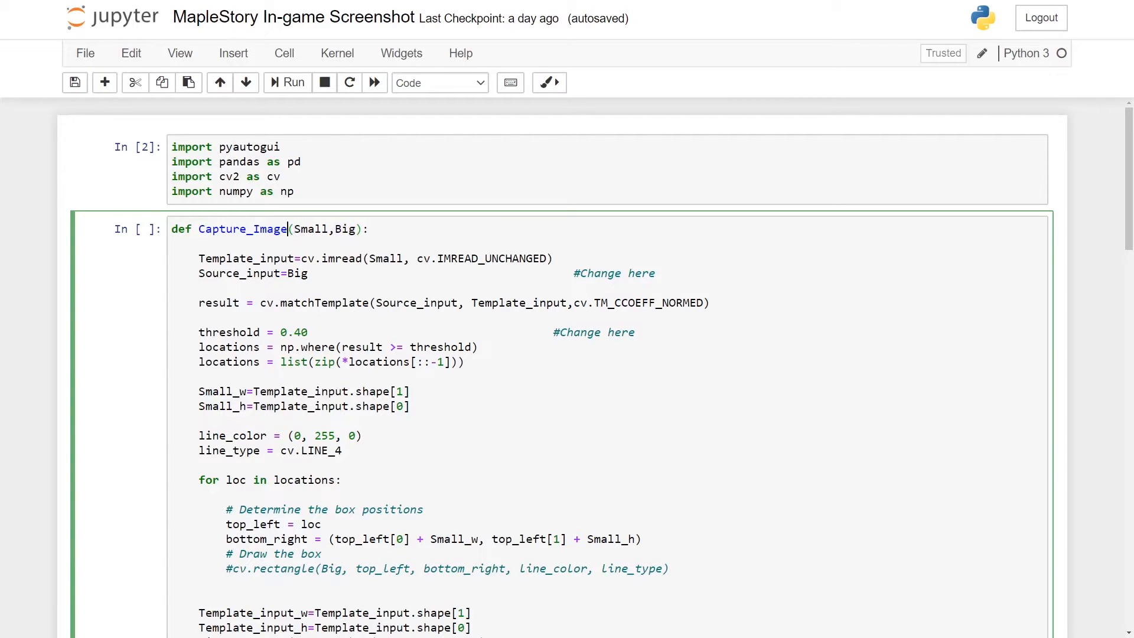
double_click(311, 228)
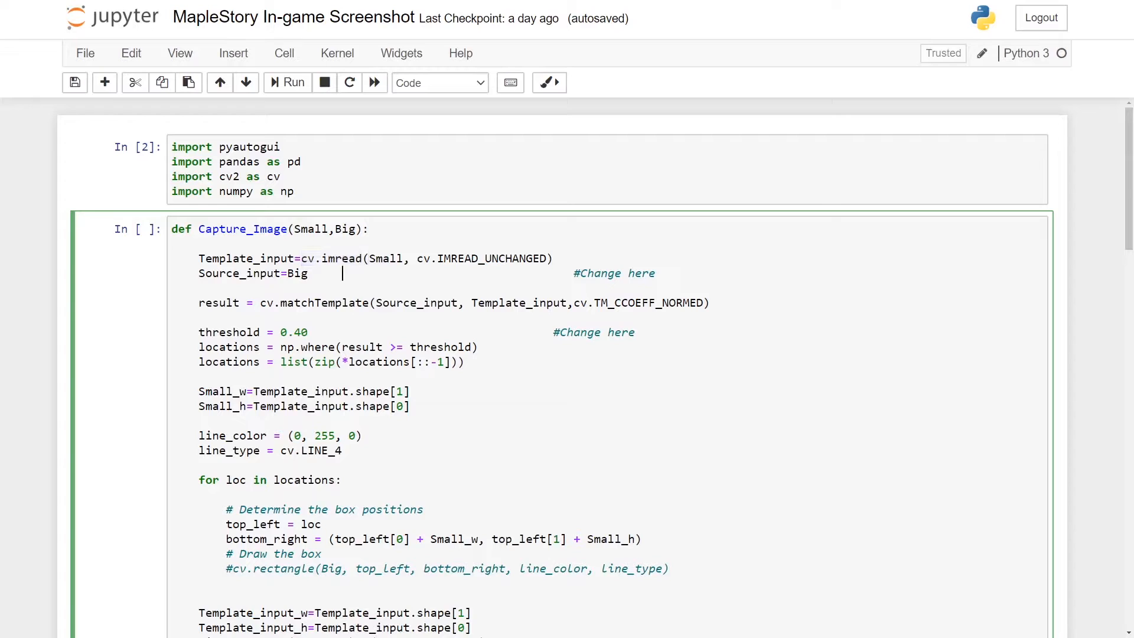
double_click(297, 273)
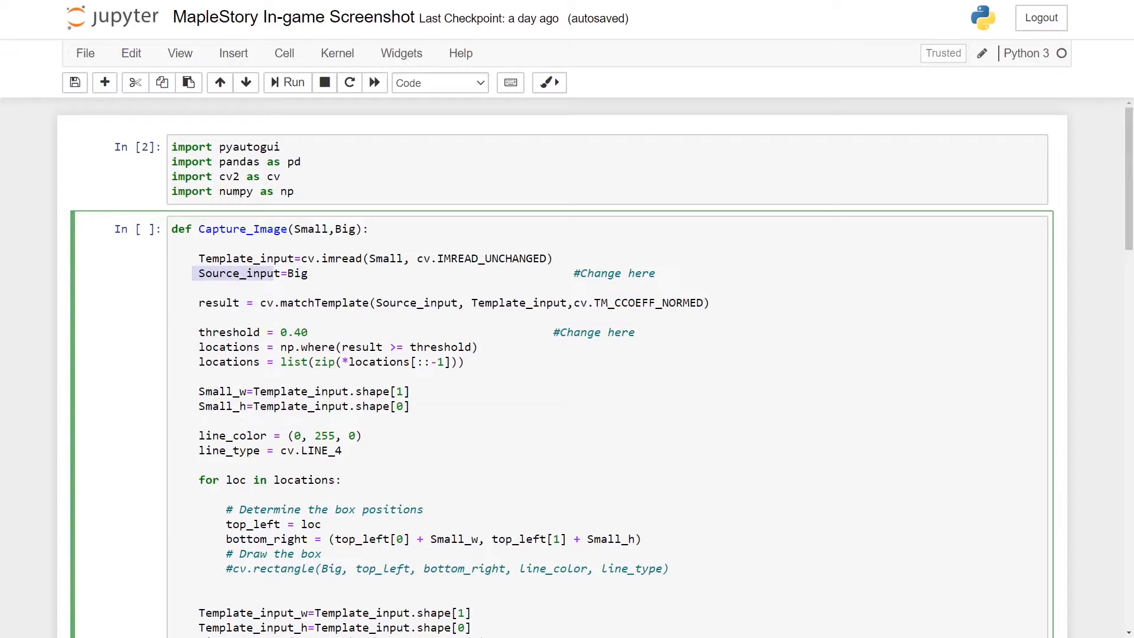
scroll(down, 3)
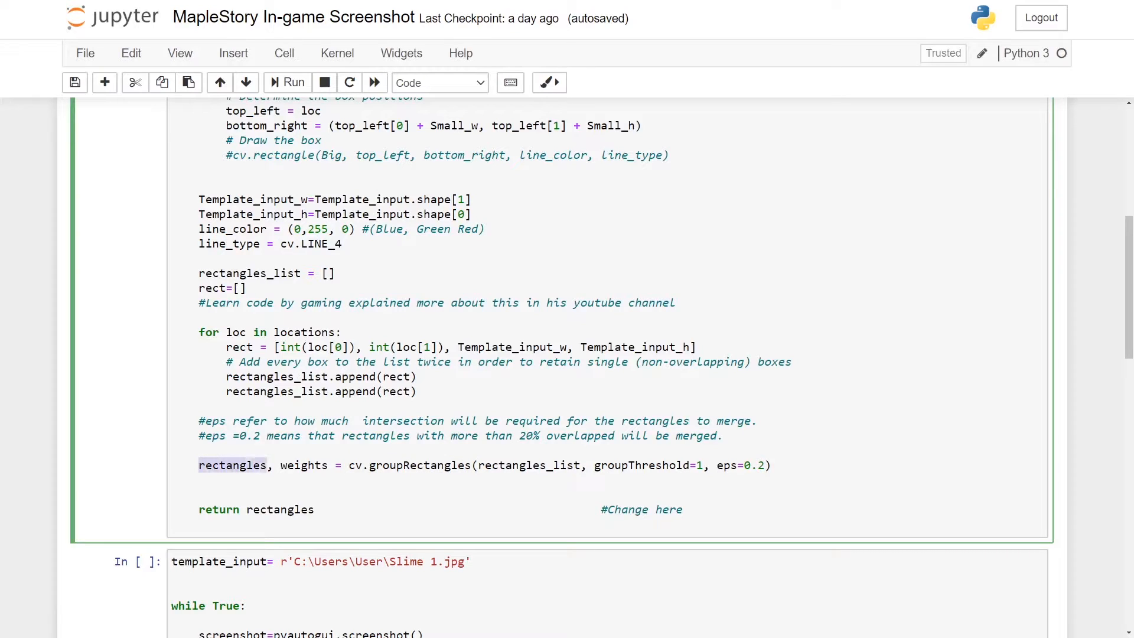
double_click(303, 465)
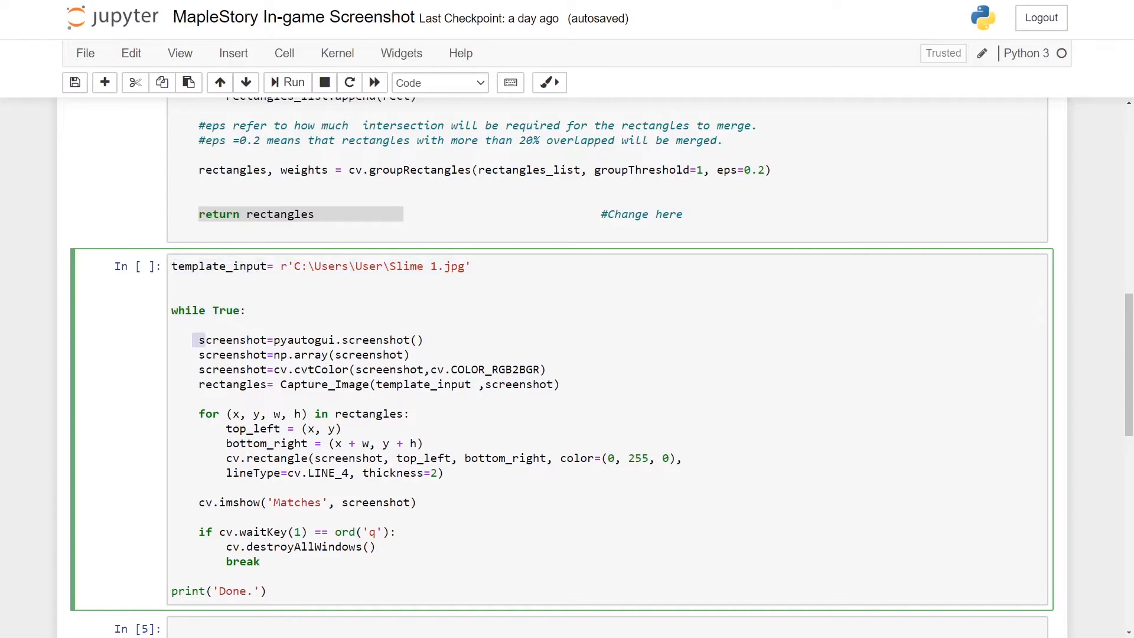
double_click(232, 339)
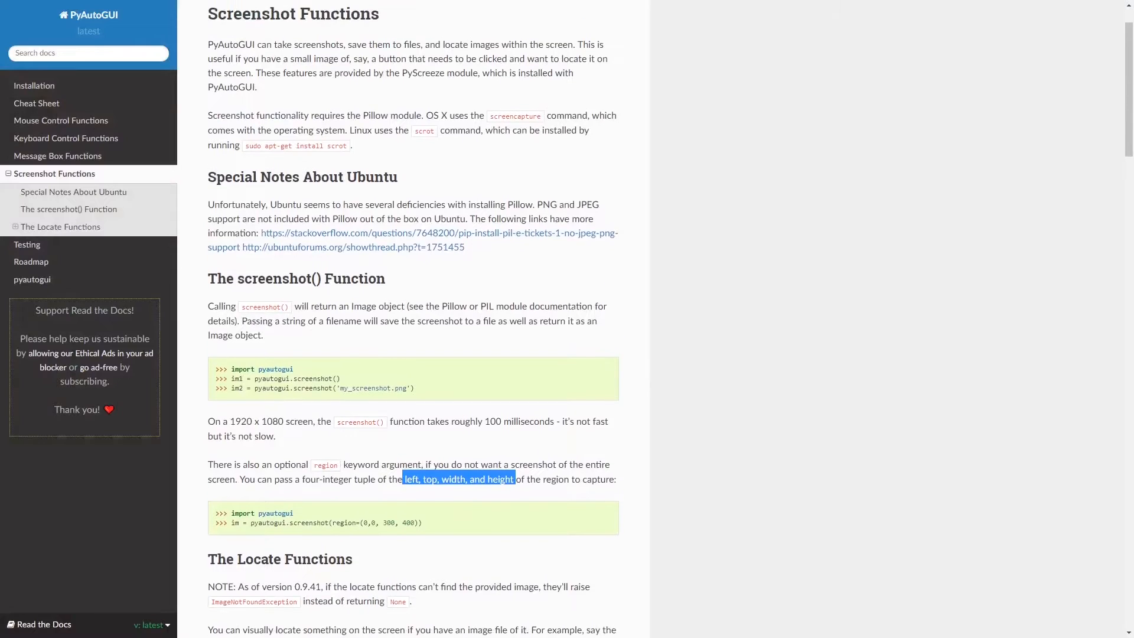
scroll(up, 3)
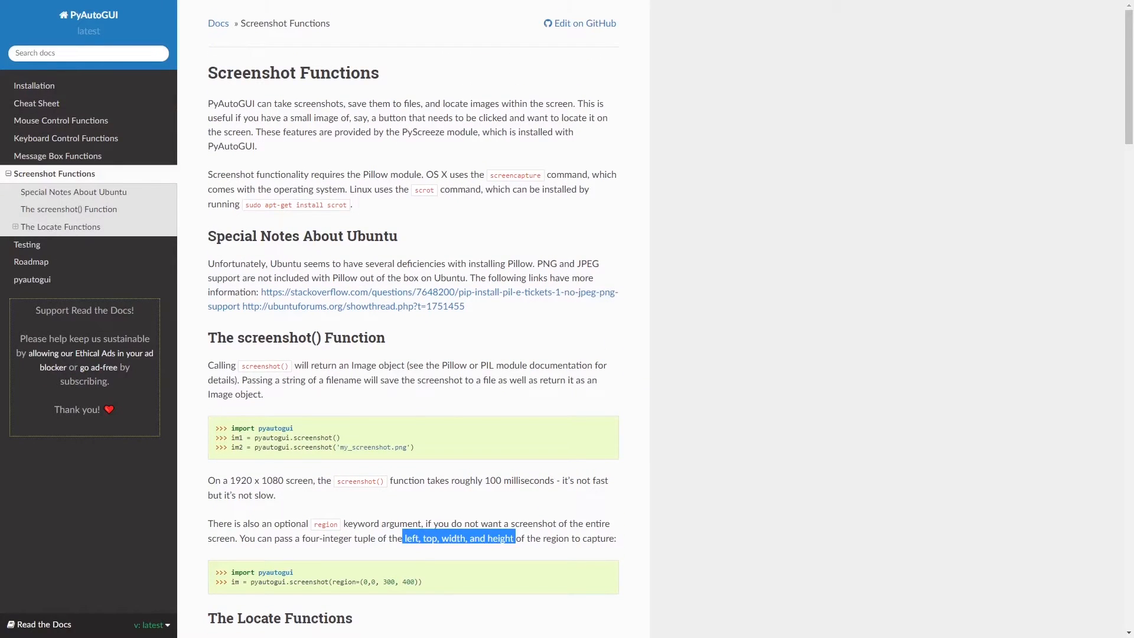
scroll(down, 3)
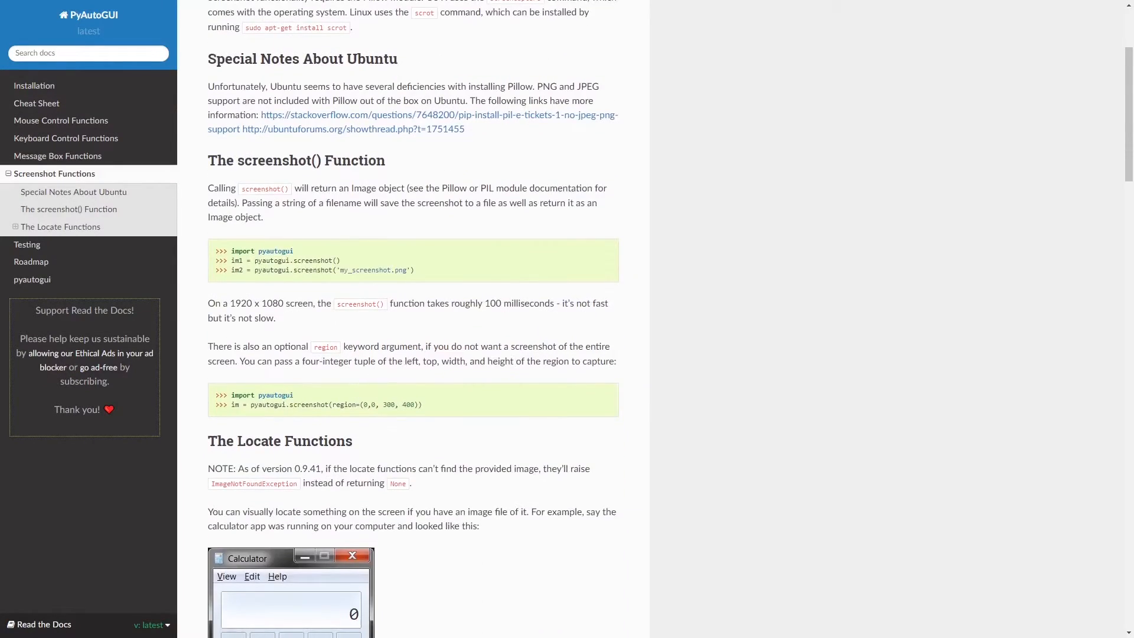
mouse_move(374, 400)
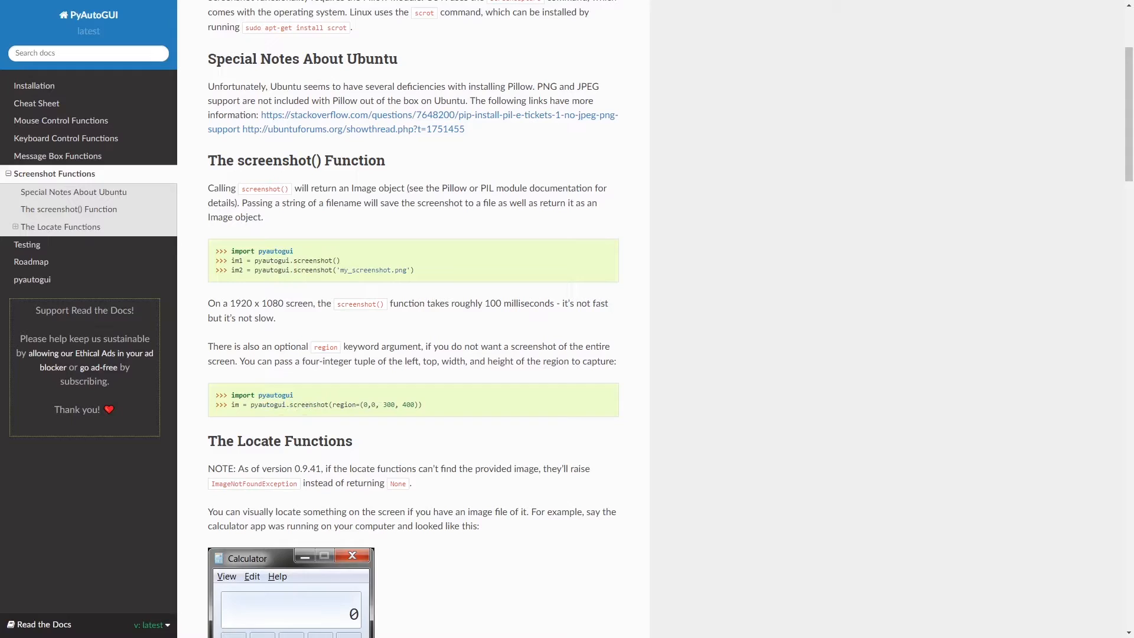
double_click(366, 404)
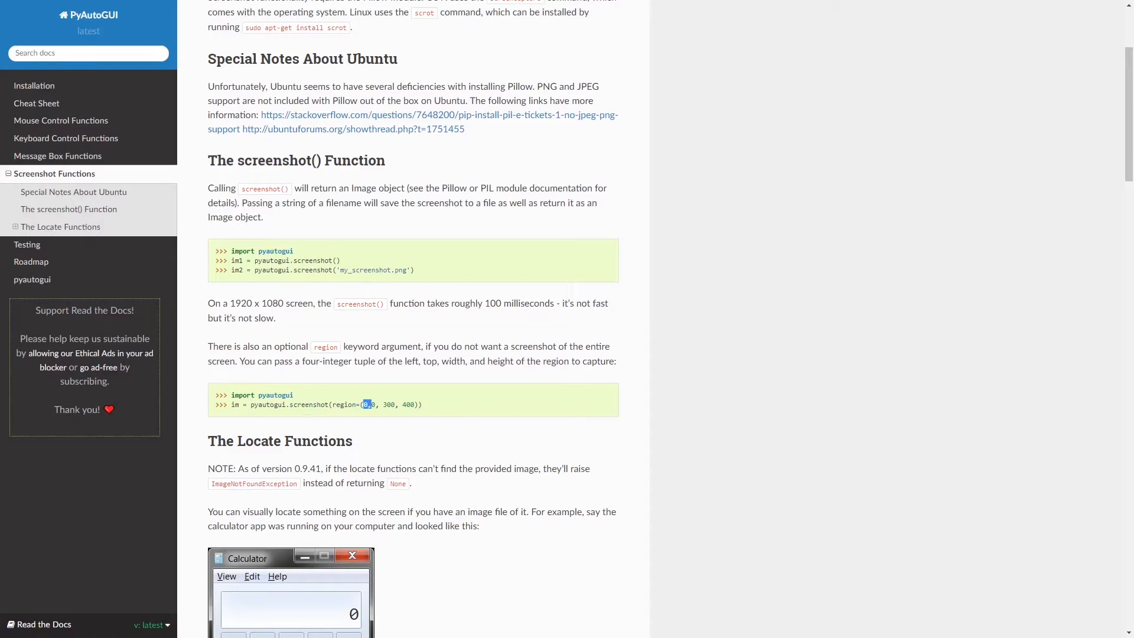
drag(365, 404, 416, 404)
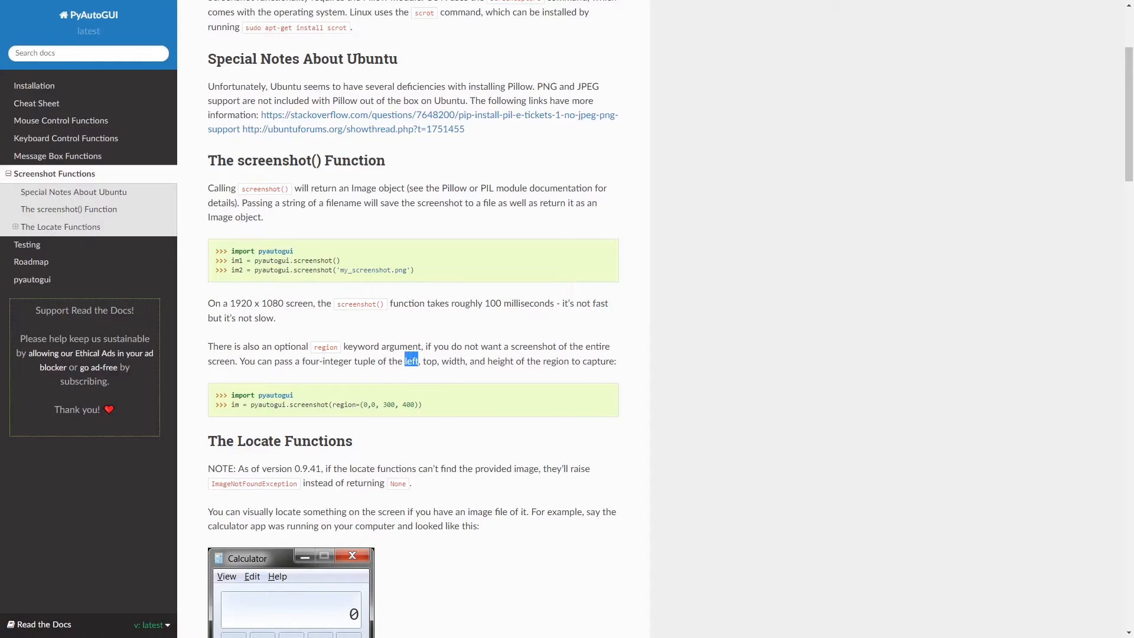
double_click(427, 360)
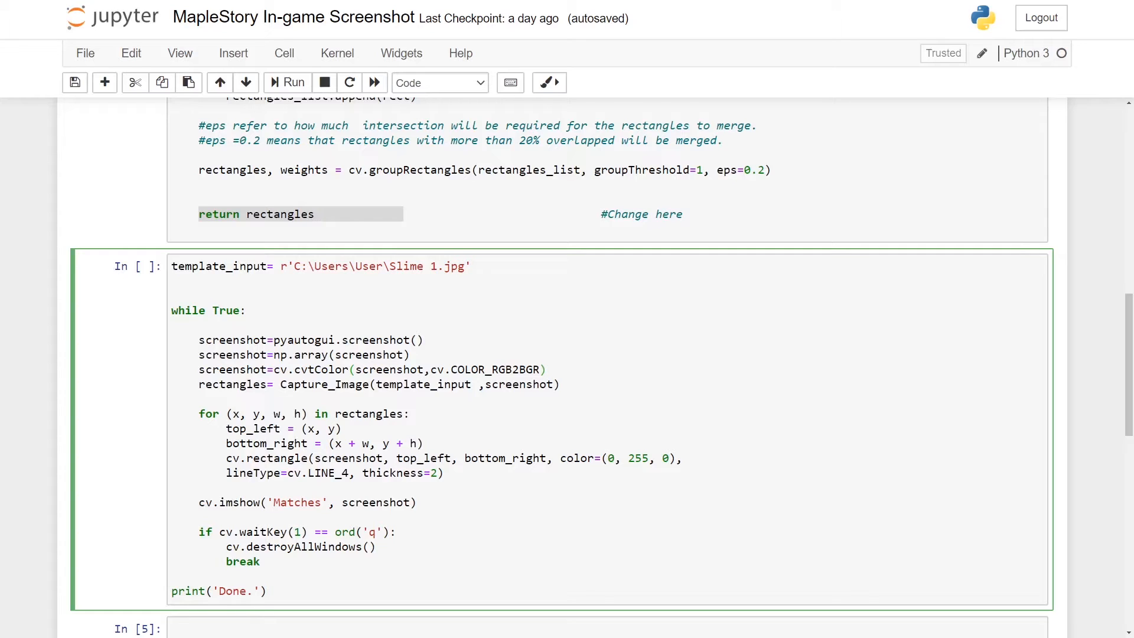
click(286, 82)
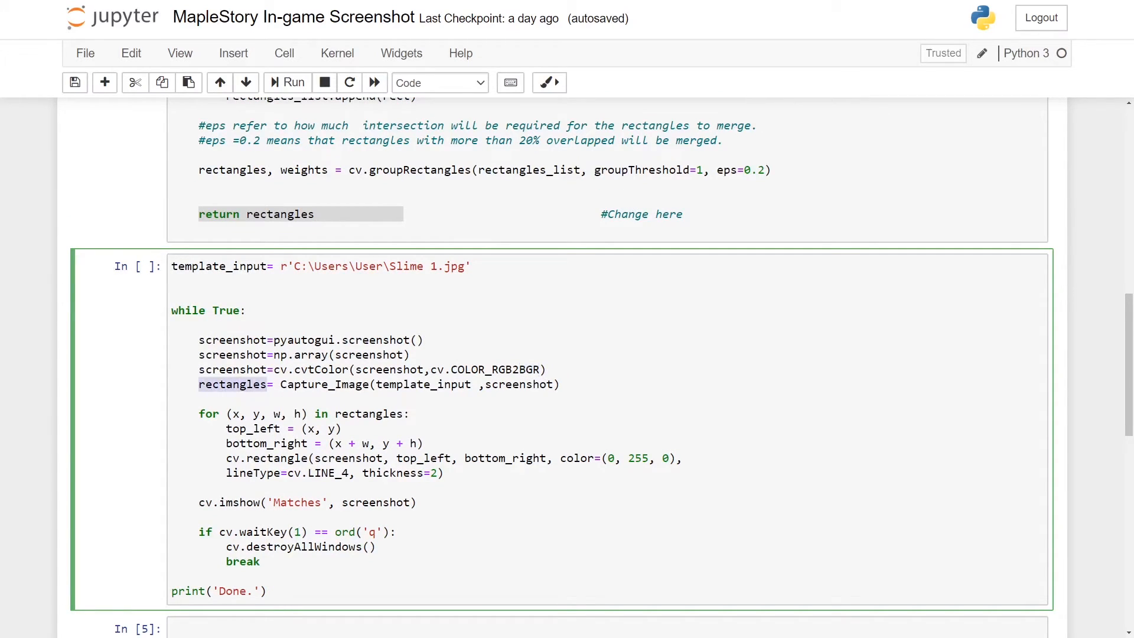
double_click(323, 384)
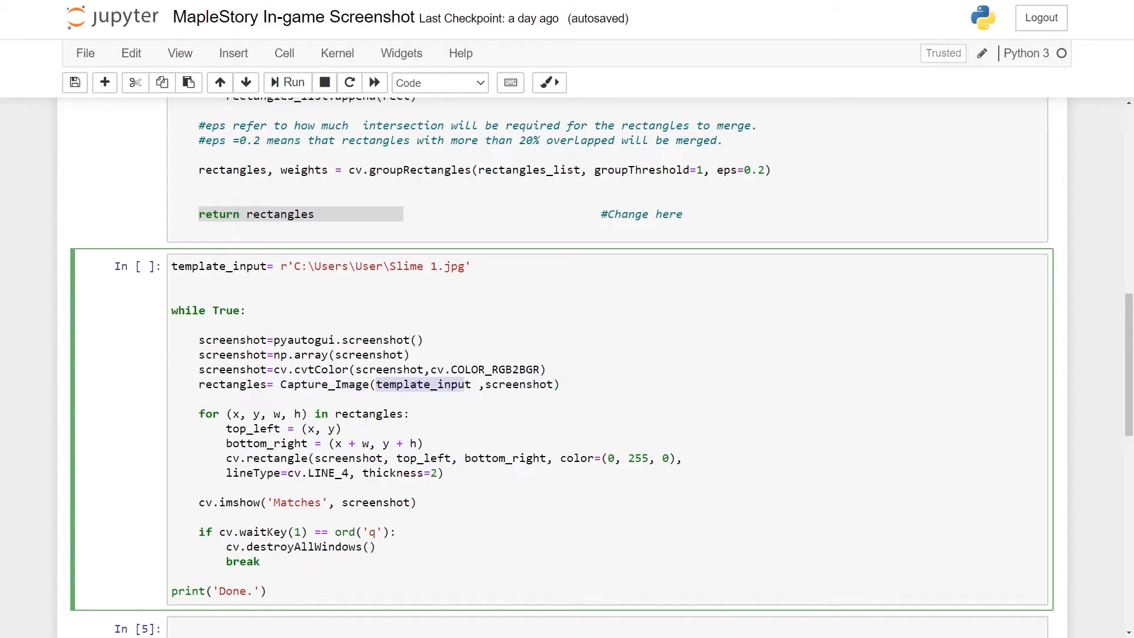
double_click(510, 385)
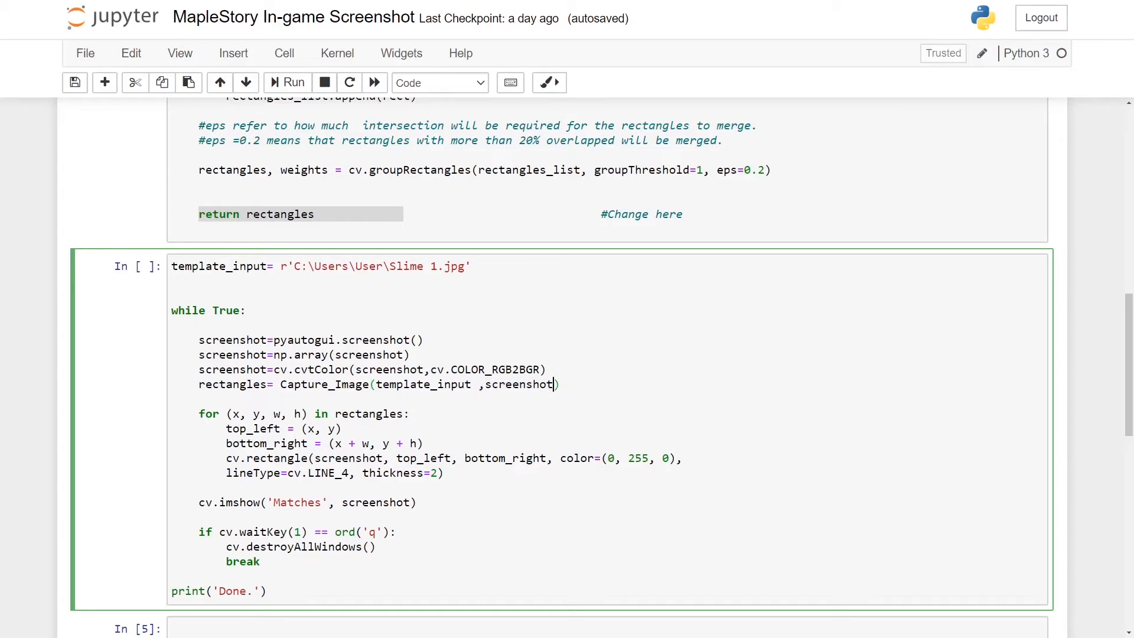
double_click(421, 385)
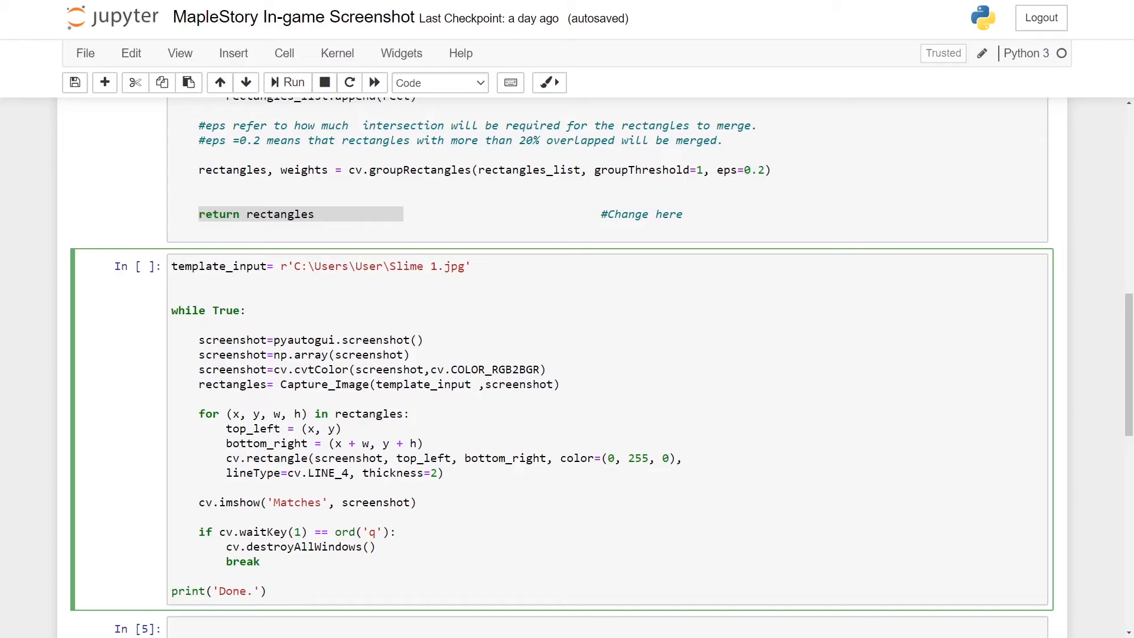
double_click(280, 213)
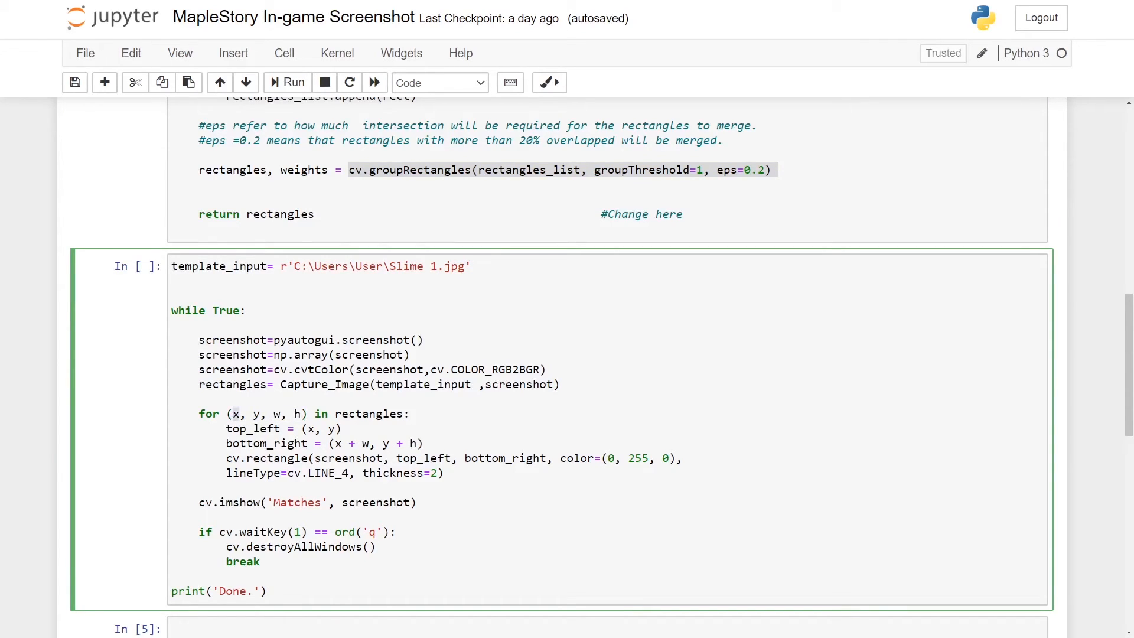
double_click(277, 414)
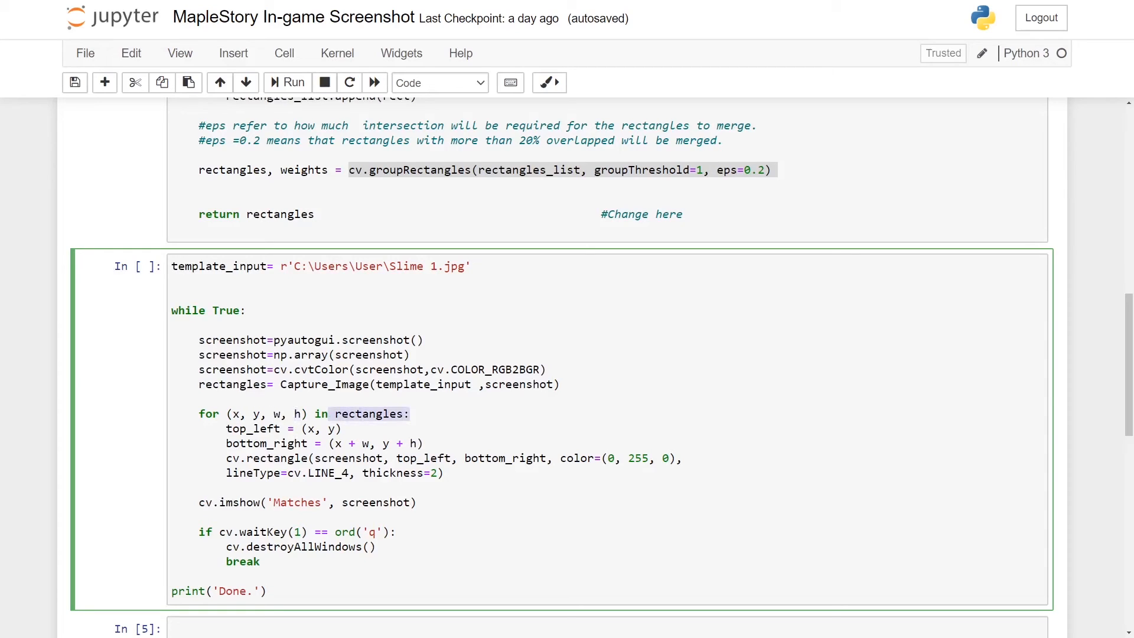
drag(200, 428, 444, 473)
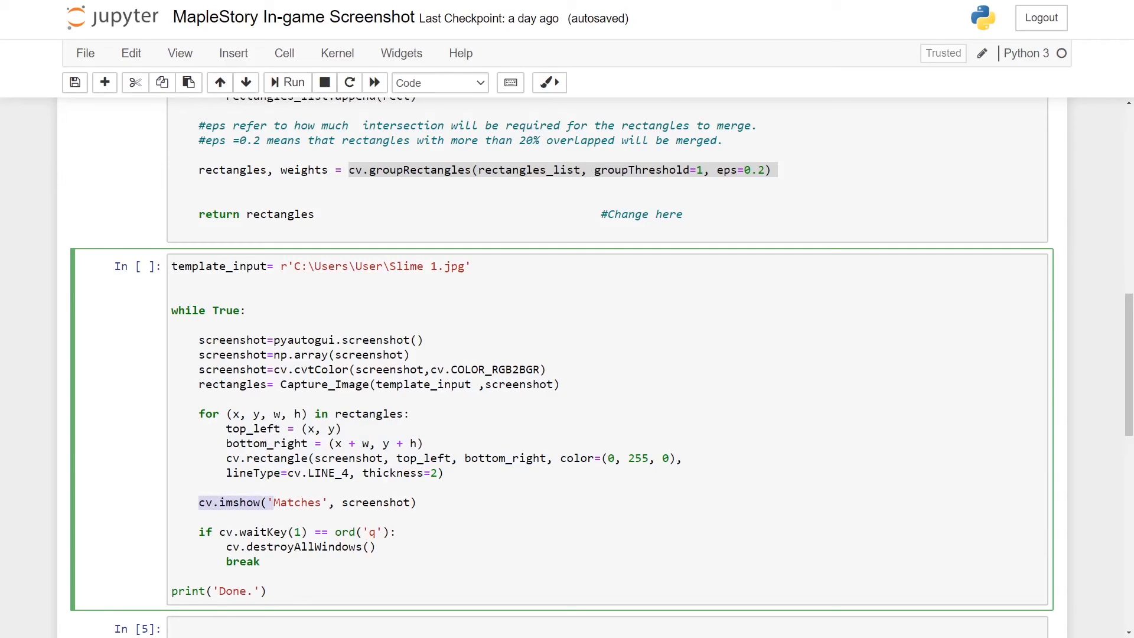
click(268, 503)
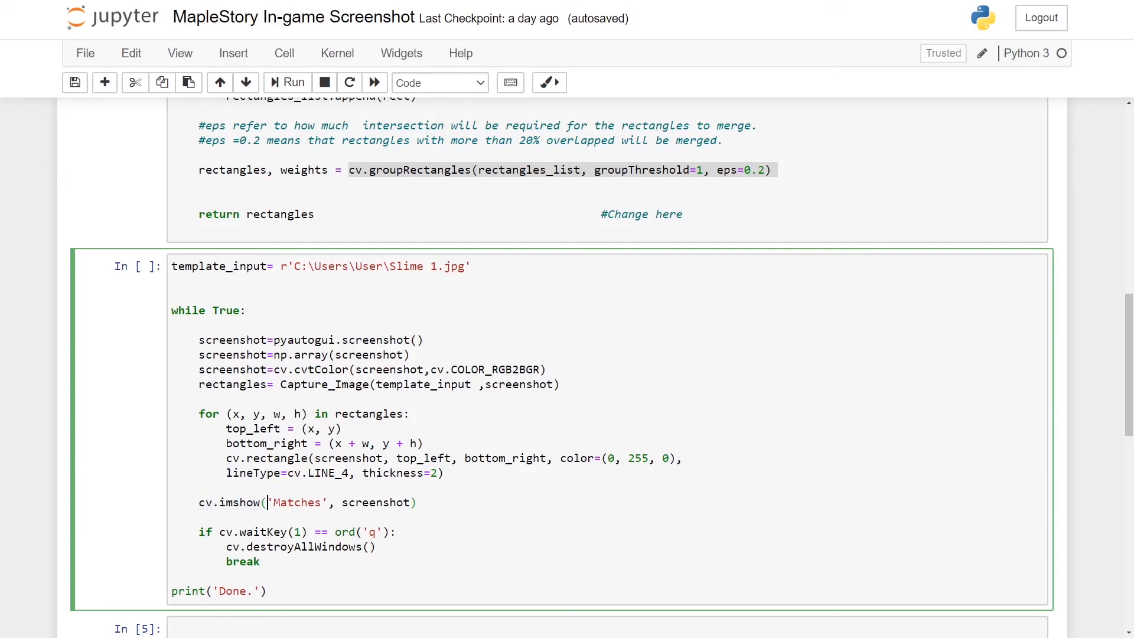
double_click(298, 502)
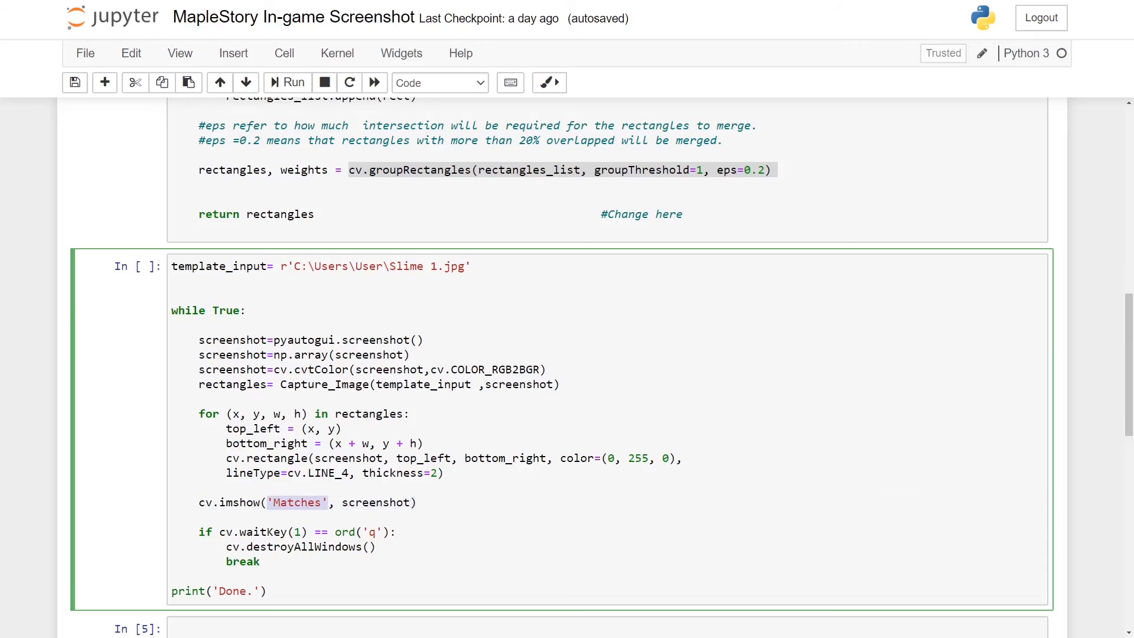
double_click(376, 503)
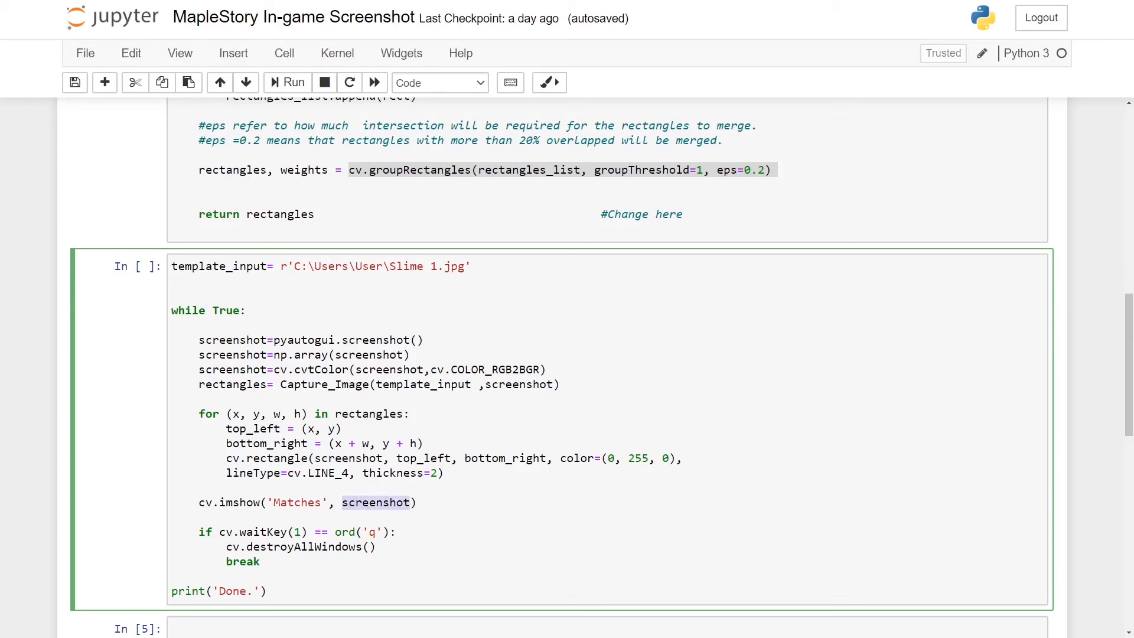